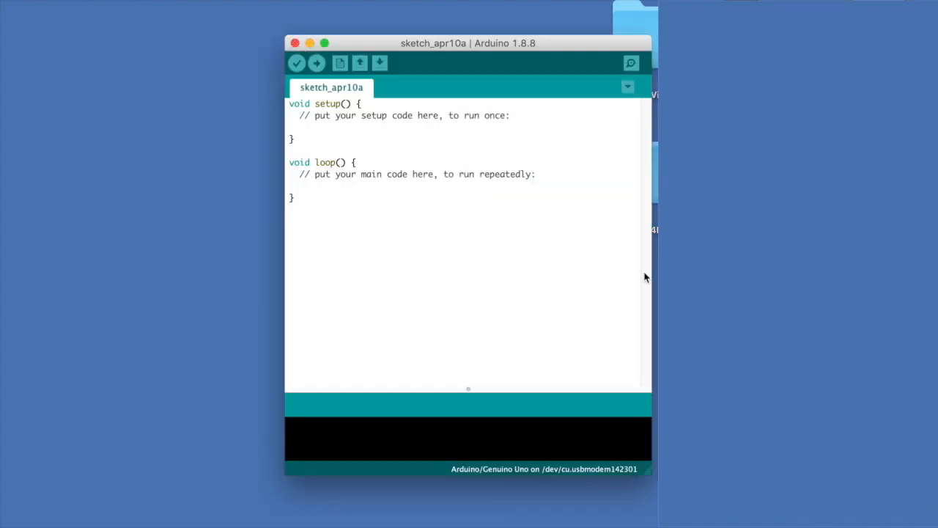
pyautogui.moveTo(445, 202)
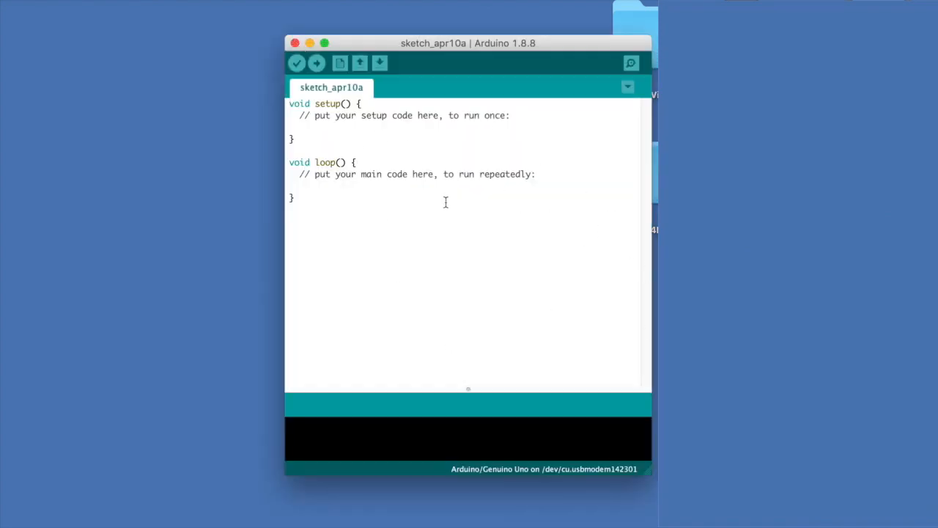
pyautogui.moveTo(405, 66)
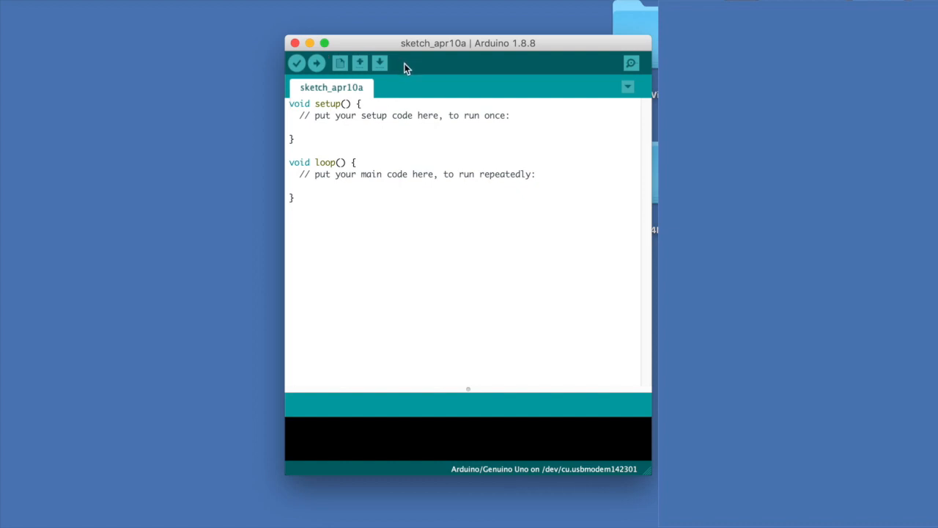
pyautogui.moveTo(379, 63)
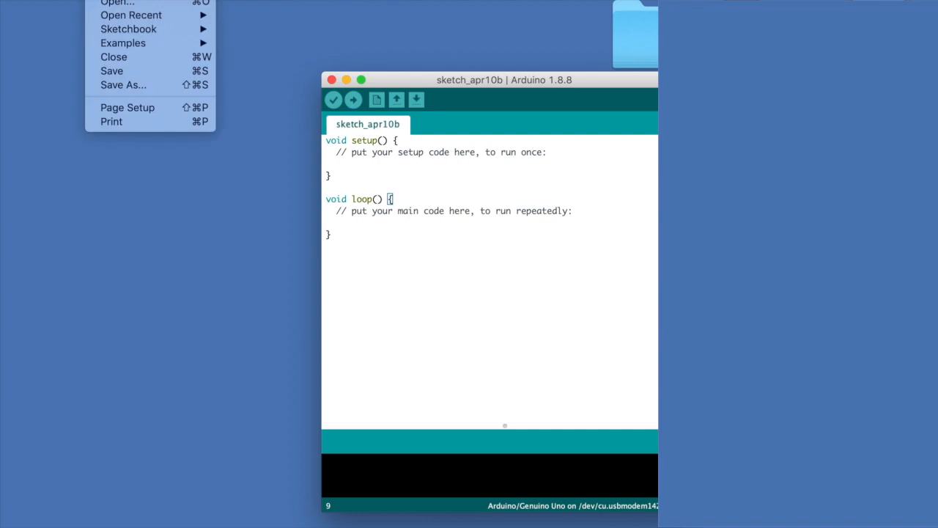
# Step: Load the StandardFirmata sketch from the bundled Firmata examples
pyautogui.click(123, 43)
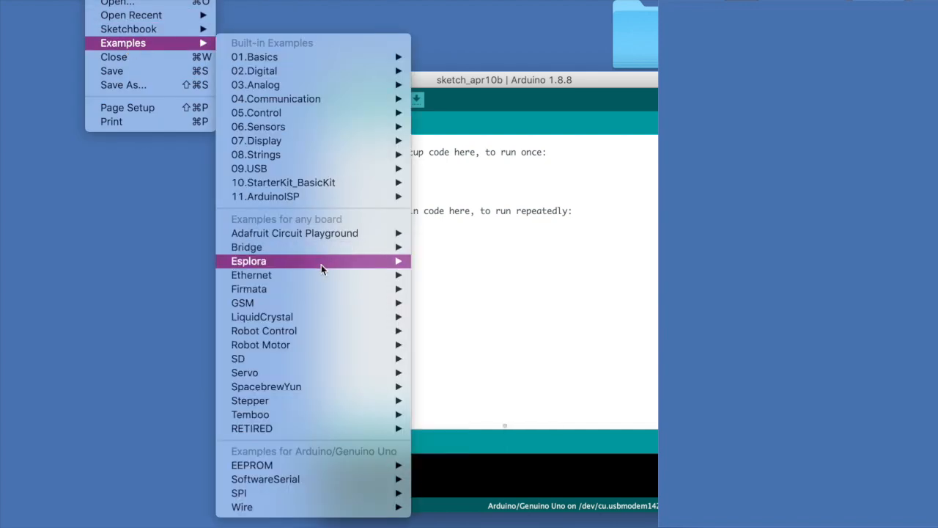
pyautogui.moveTo(249, 289)
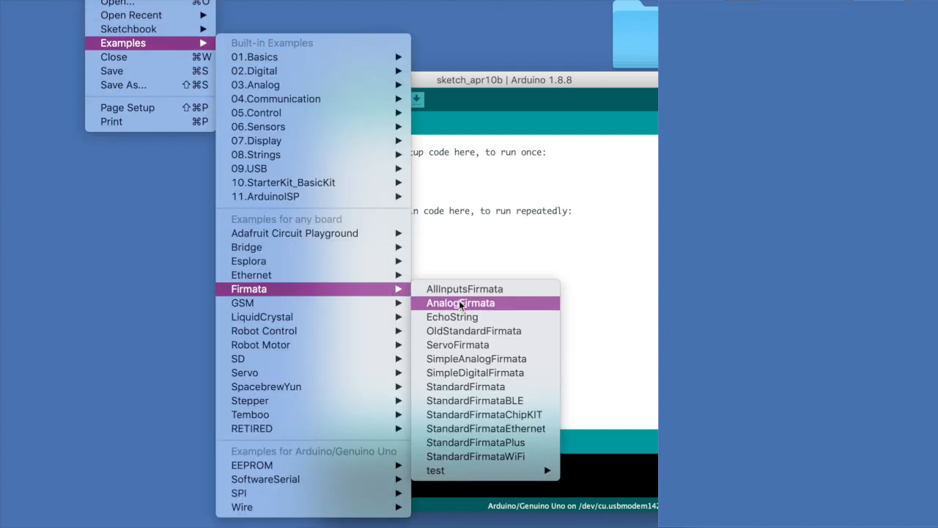
pyautogui.moveTo(475, 373)
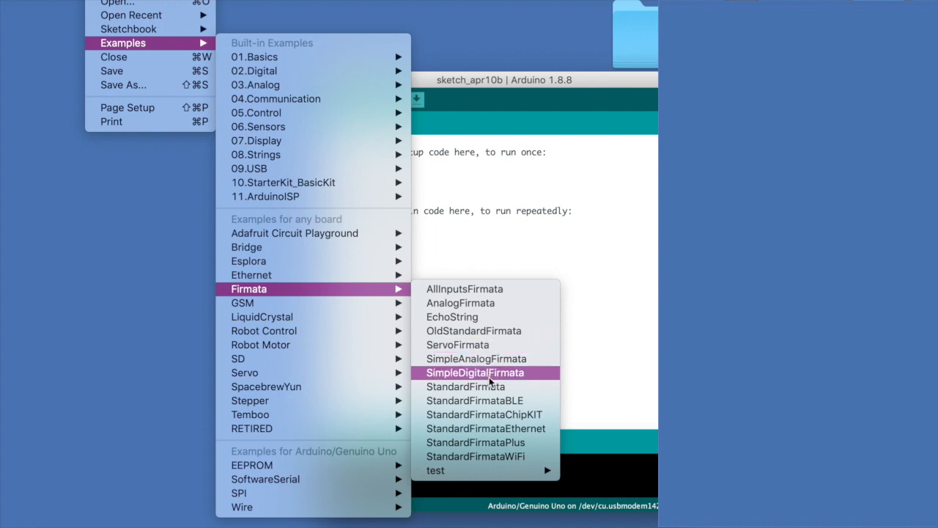
pyautogui.click(466, 388)
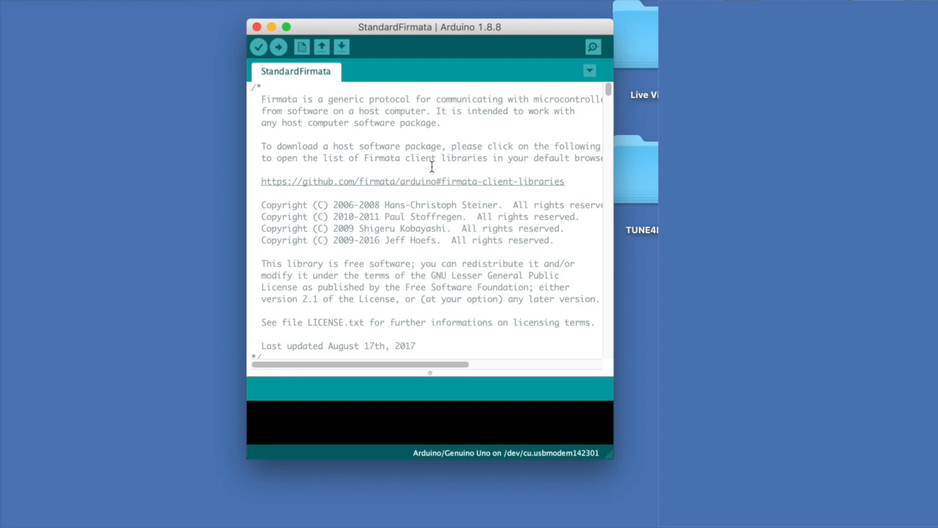
pyautogui.moveTo(334, 225)
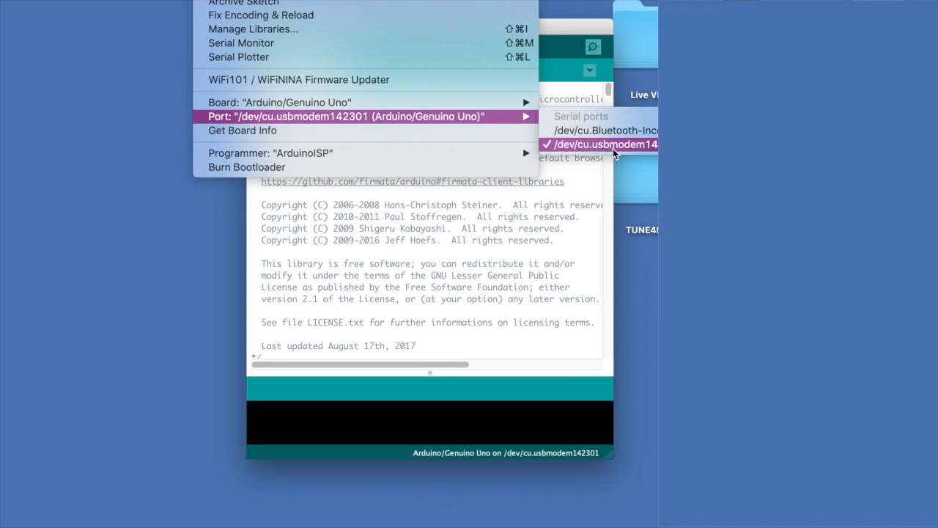
pyautogui.moveTo(604, 129)
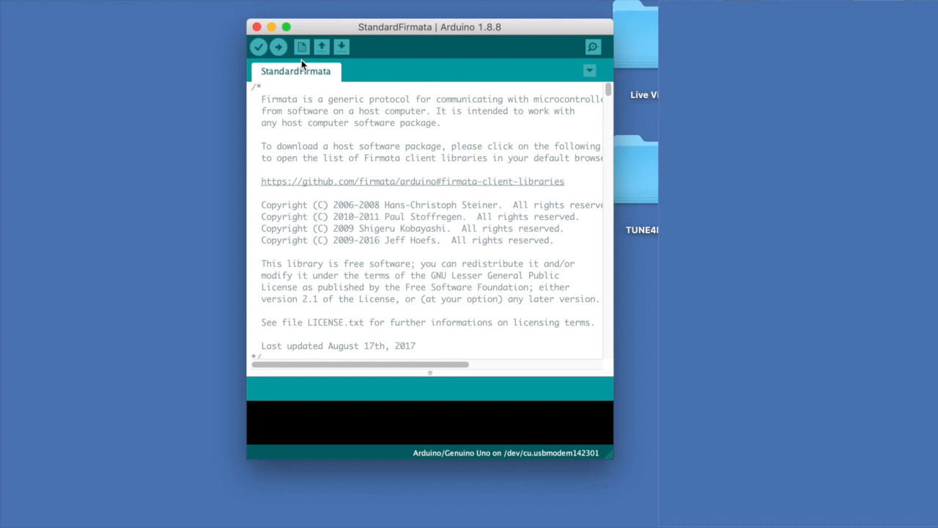
# Step: Upload StandardFirmata to the Arduino Uno on /dev/cu.usbmodem142301
pyautogui.click(279, 45)
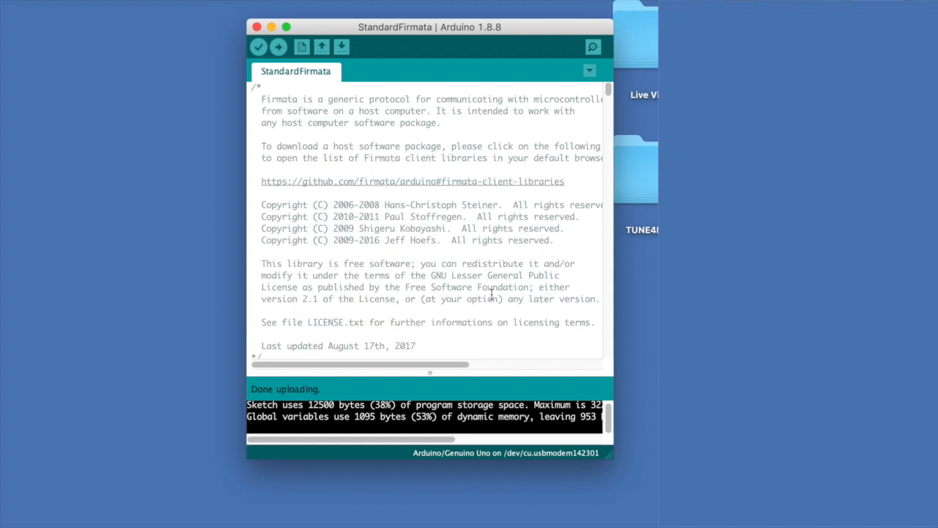
pyautogui.moveTo(296, 103)
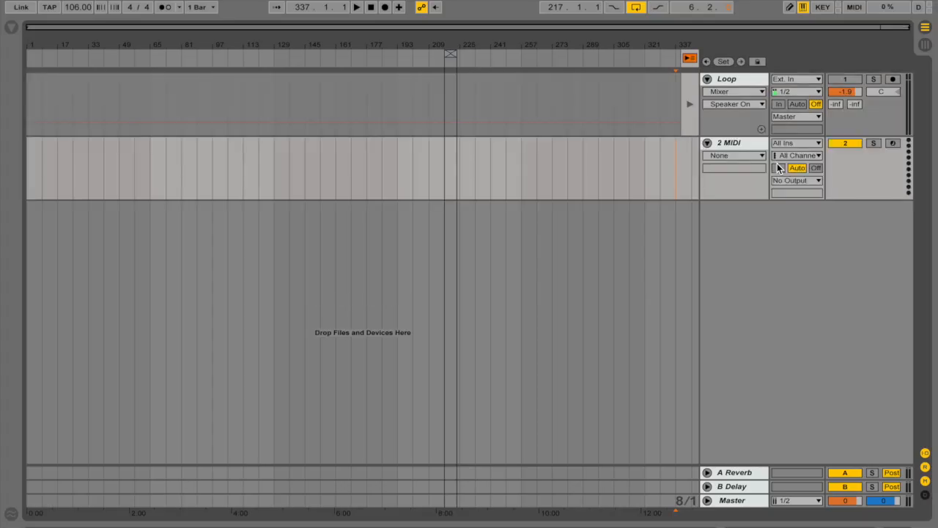
# Step: Load Connection Kit's Arduino.amxd on 2 MIDI, set port usbmodem142301 and show digital pins
pyautogui.click(728, 143)
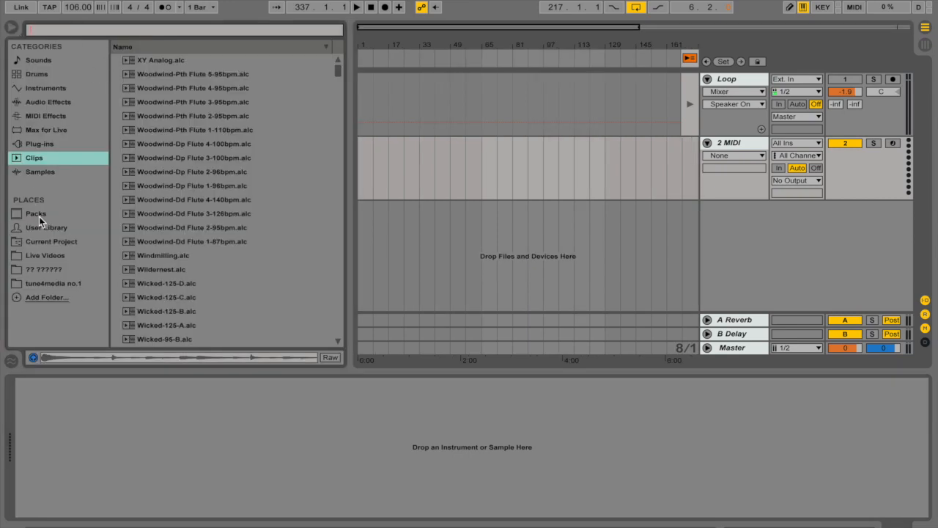
pyautogui.click(35, 214)
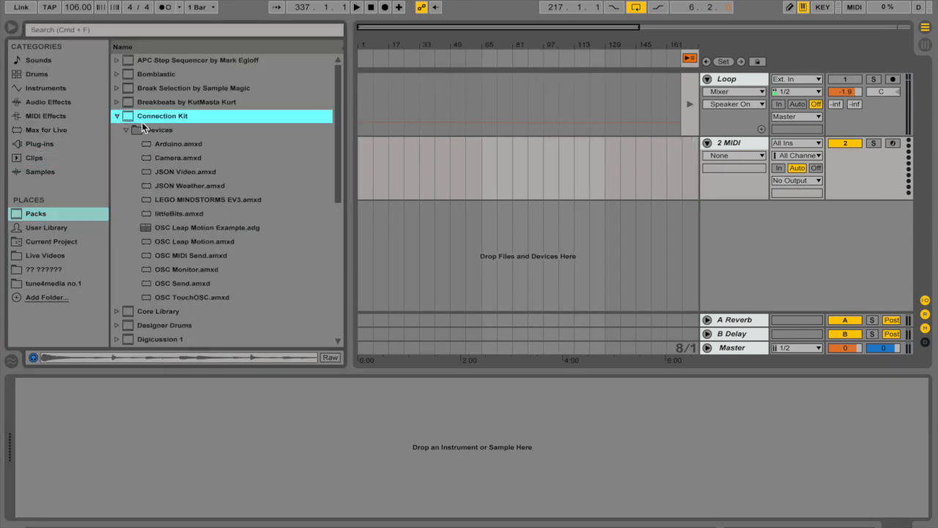
pyautogui.click(179, 144)
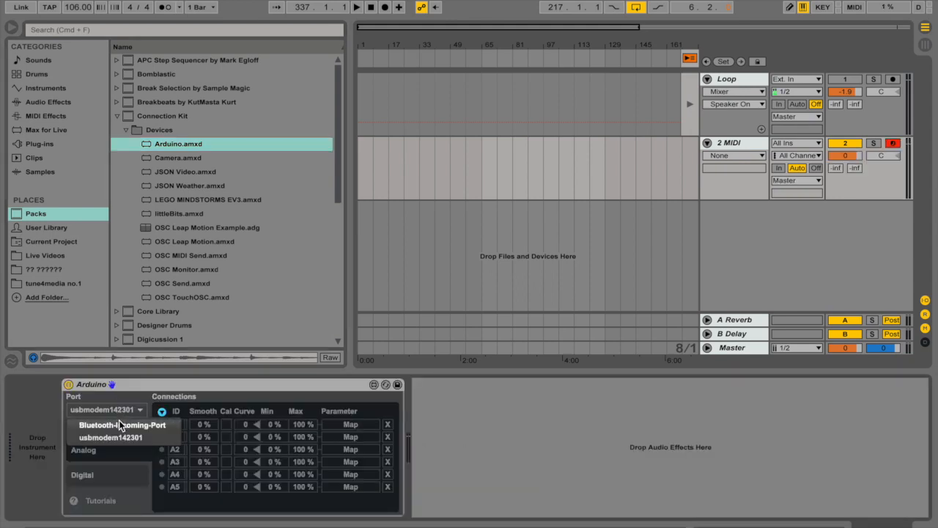
pyautogui.click(110, 437)
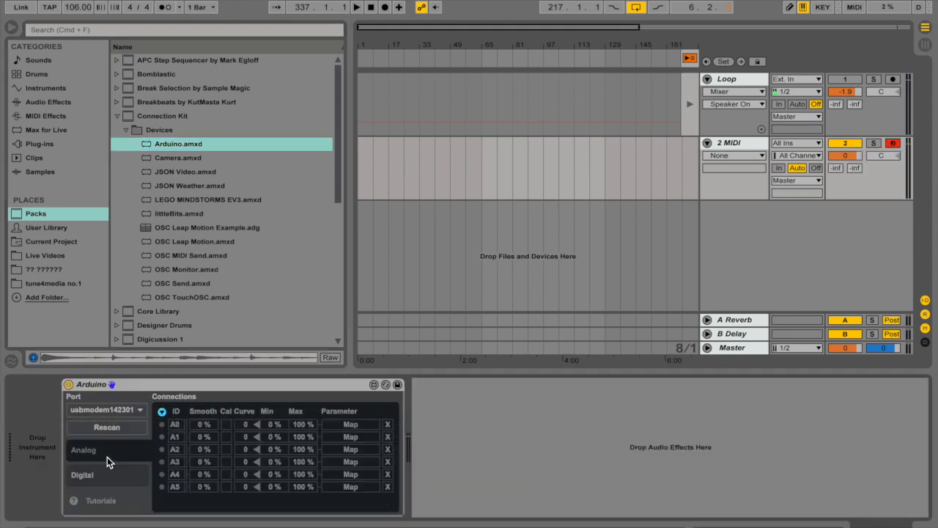
pyautogui.click(82, 475)
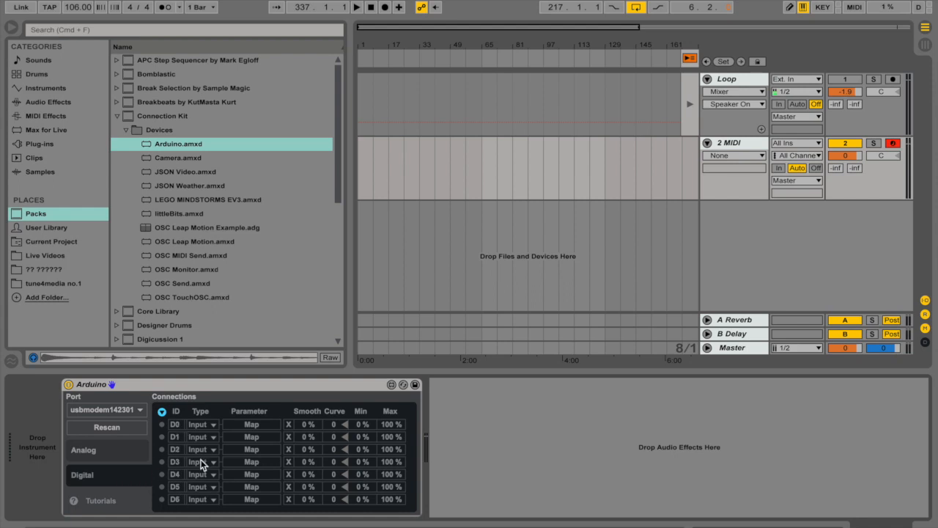
pyautogui.scroll(-3)
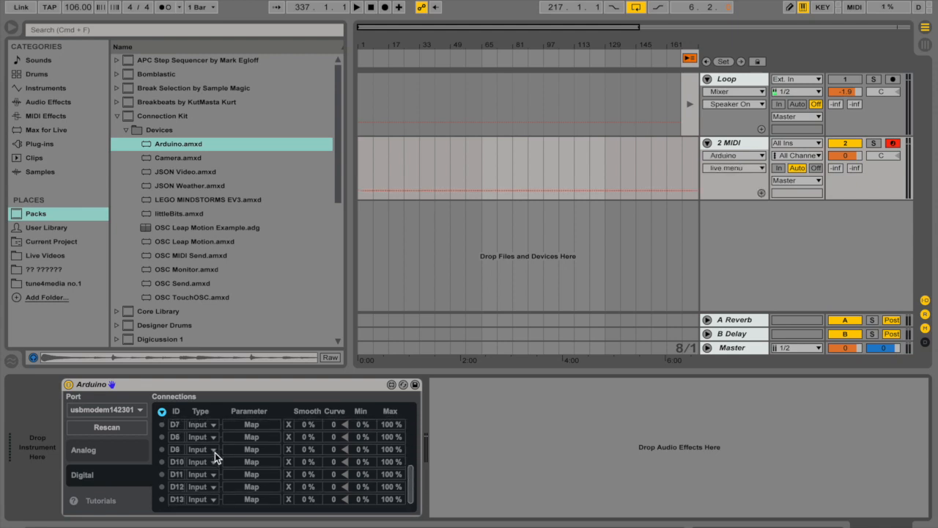
pyautogui.moveTo(206, 424)
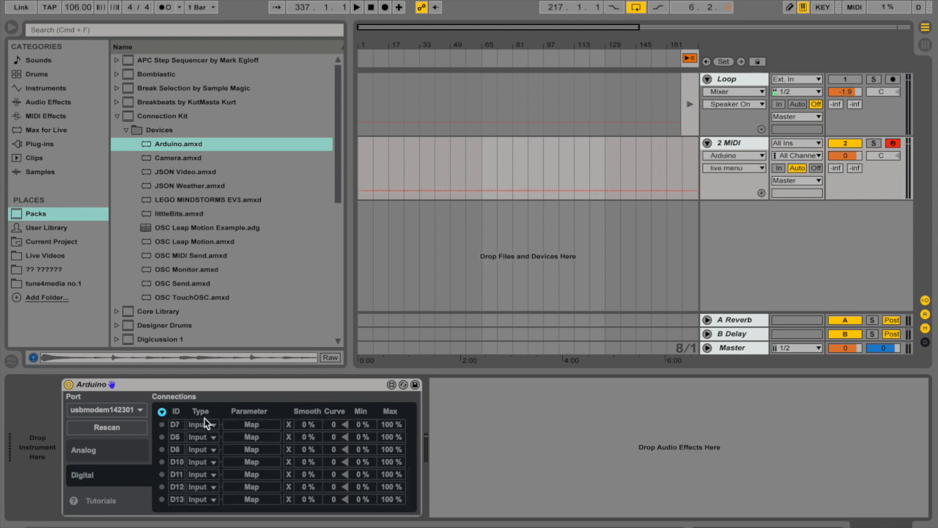
# Step: Set pin D9's type to Servo and bring up the Audio Effects browser list
pyautogui.click(202, 449)
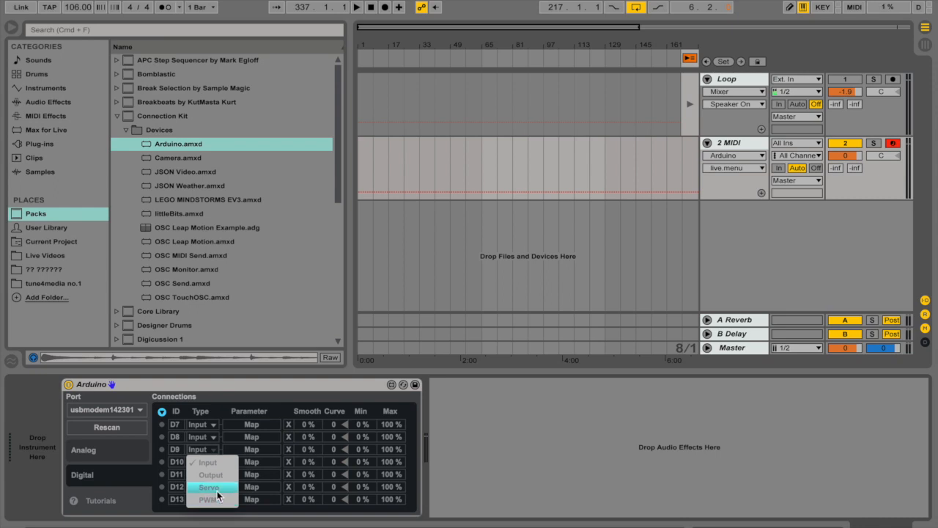
pyautogui.click(208, 487)
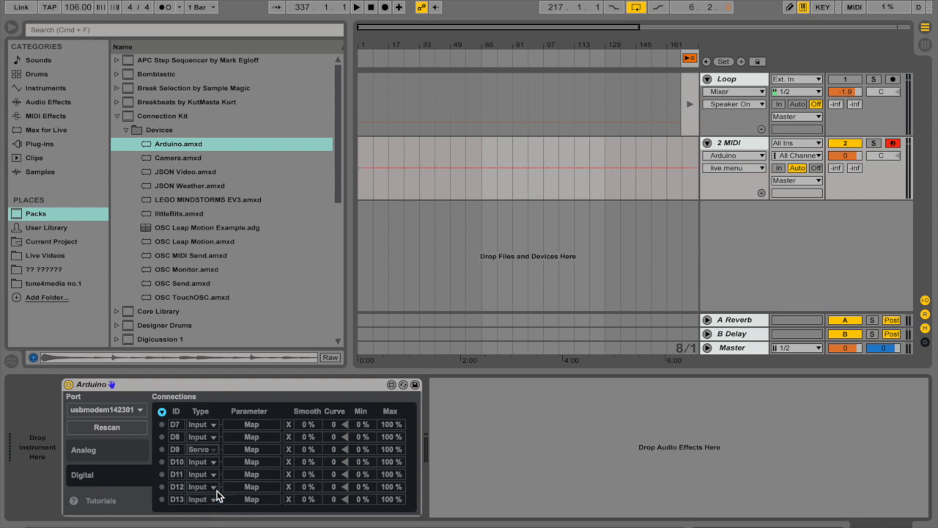
pyautogui.click(49, 103)
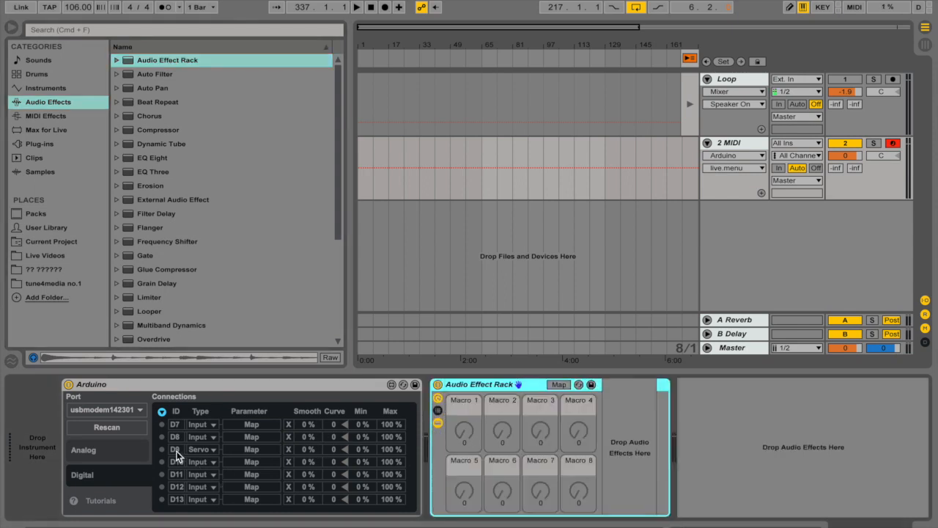
pyautogui.click(251, 449)
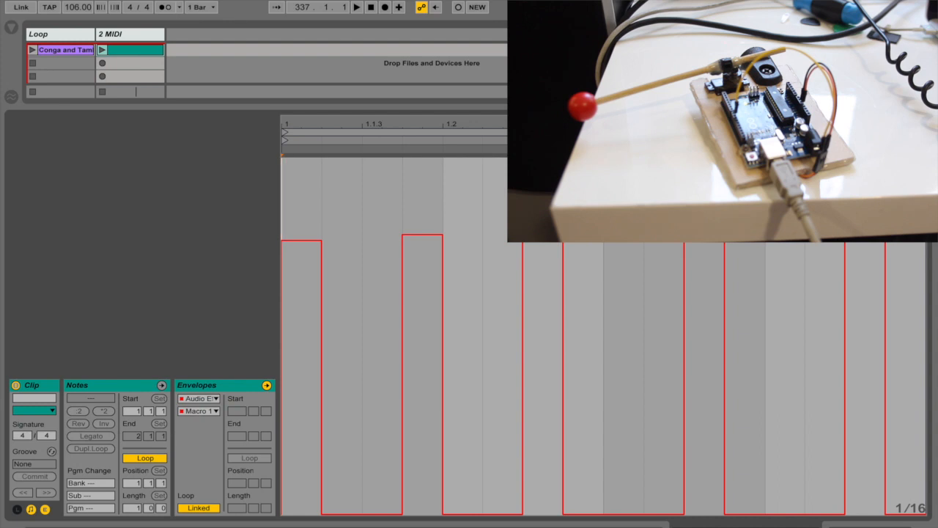
# Step: Return to Session view after drawing the Macro 1 square-pulse clip envelope
pyautogui.click(103, 50)
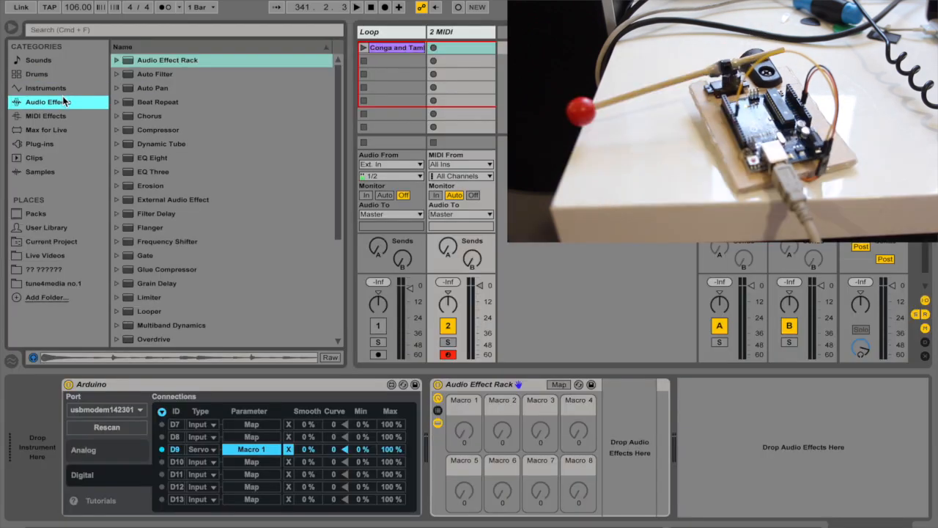
# Step: Load a Drum Rack with Stickhit Acoustified 14 on C1 and search 'env' for Envelope Follower
pyautogui.click(45, 88)
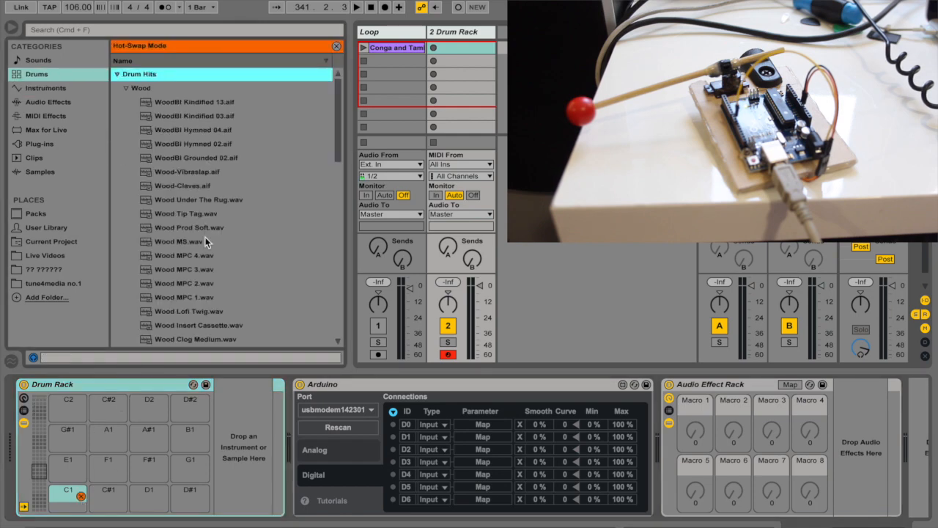
pyautogui.click(184, 185)
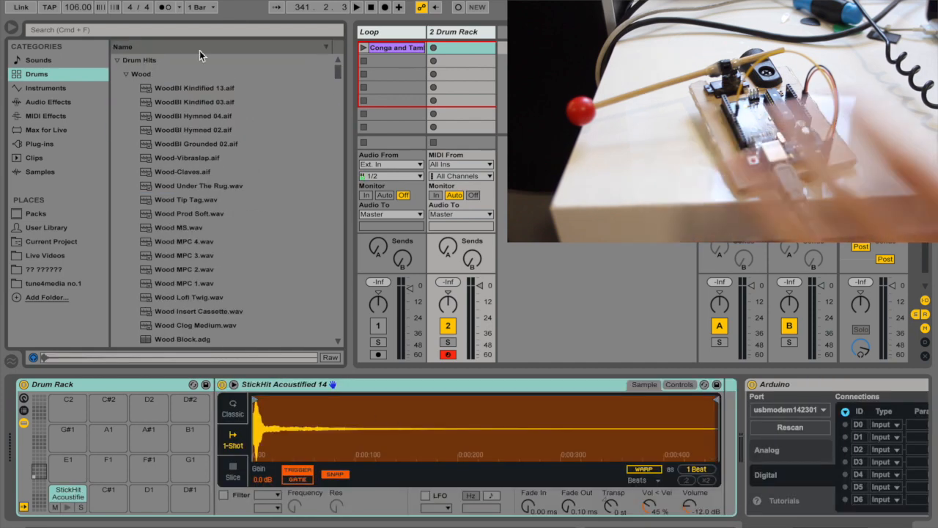
pyautogui.write('env')
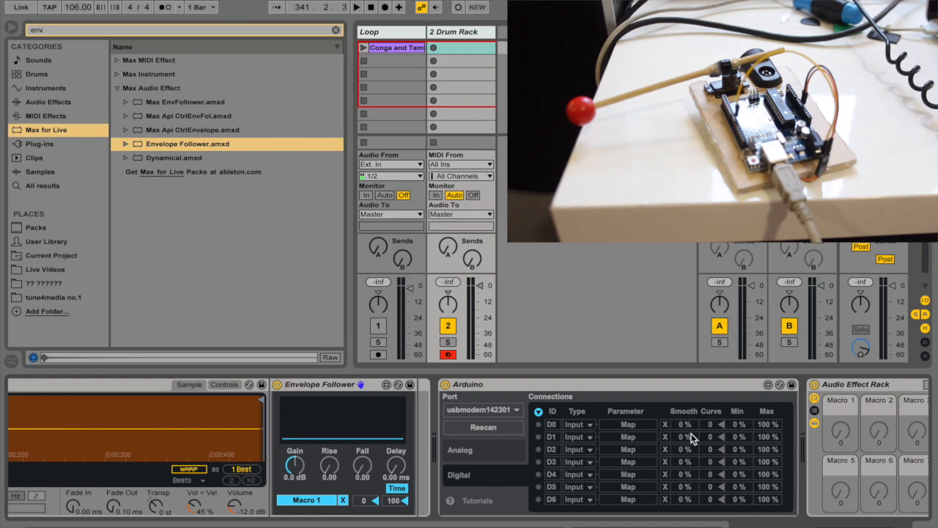
pyautogui.scroll(-3)
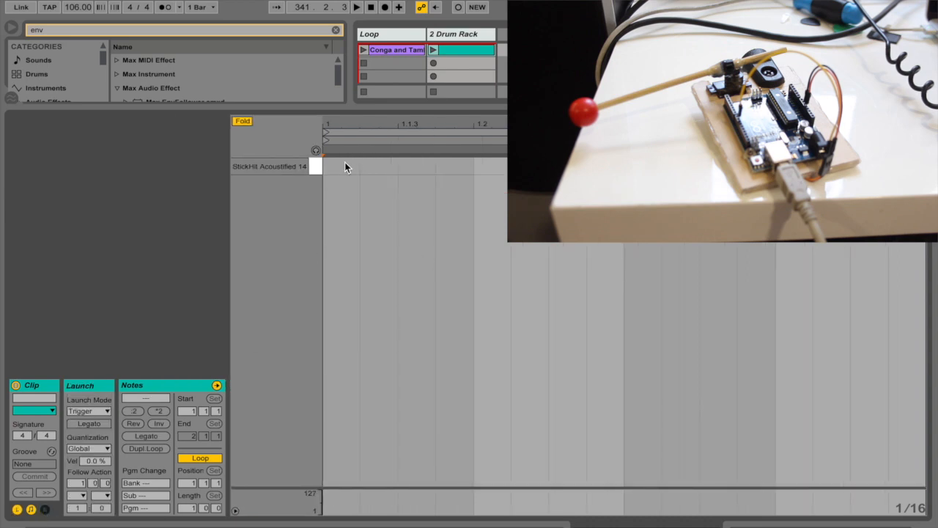
# Step: Draw the first stick-hit note at the start of the bar
pyautogui.click(338, 166)
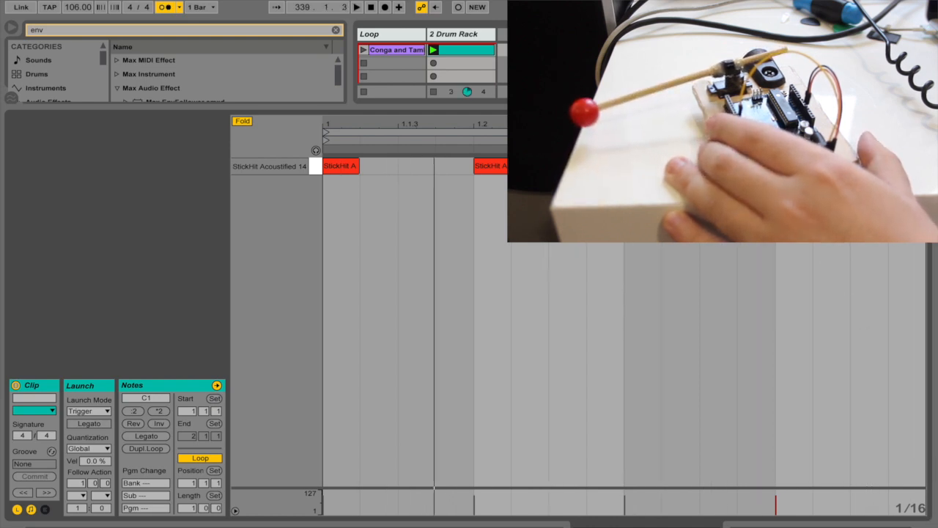
pyautogui.moveTo(839, 372)
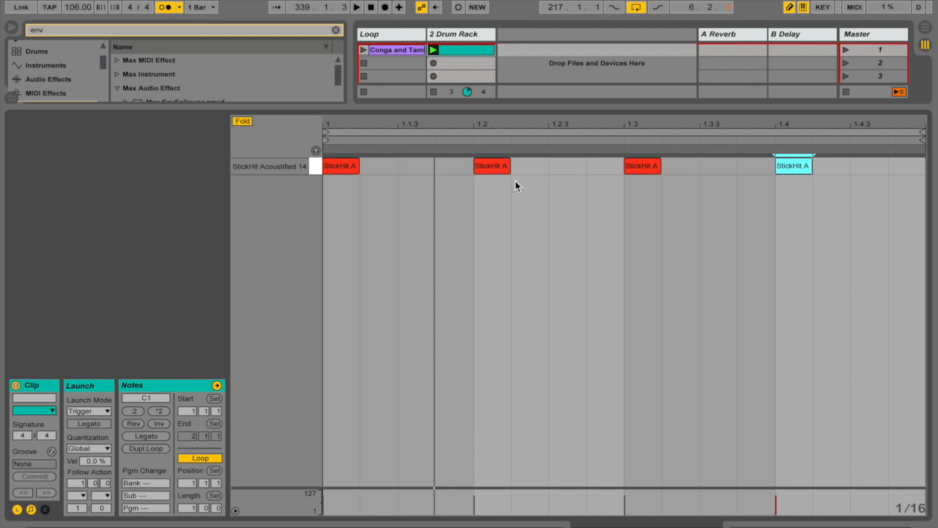
pyautogui.moveTo(372, 337)
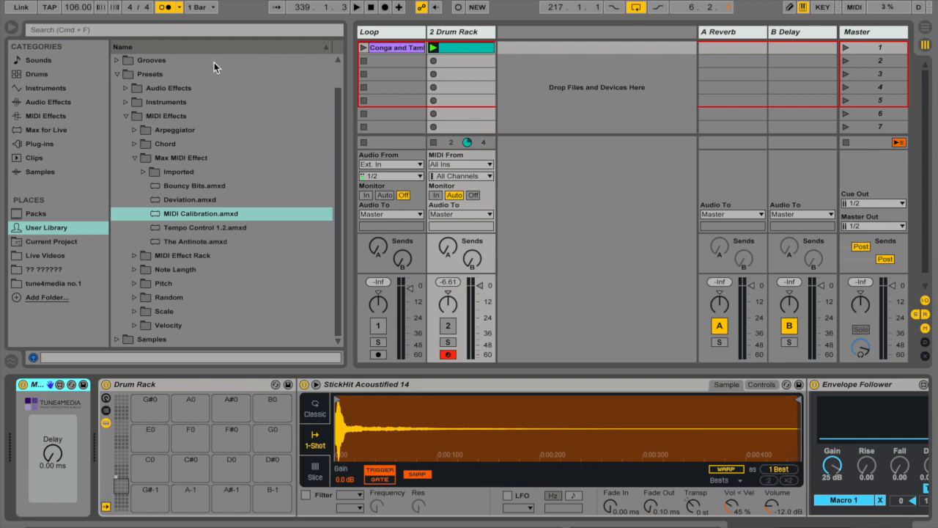
pyautogui.moveTo(232, 141)
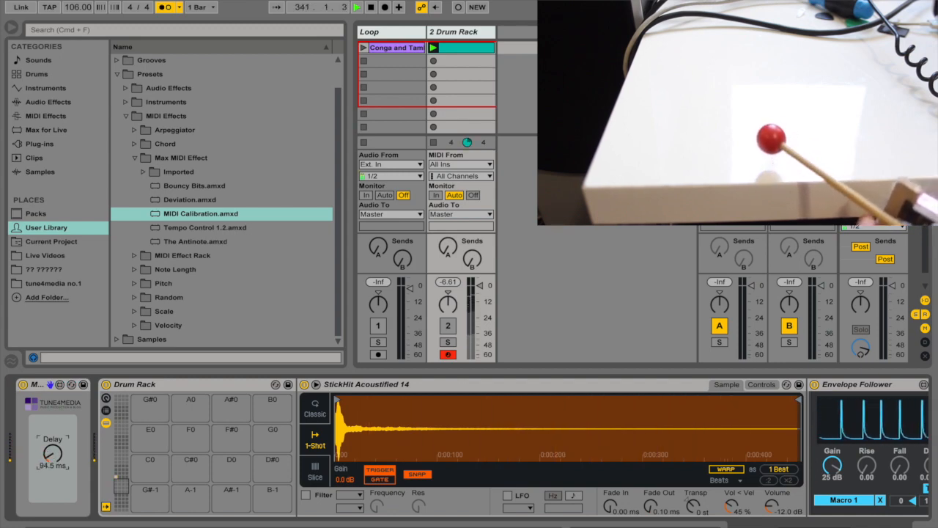
# Step: Raise the MIDI Calibration Delay dial to about 102 ms during playback
pyautogui.moveTo(53, 452); pyautogui.dragTo(55, 440)
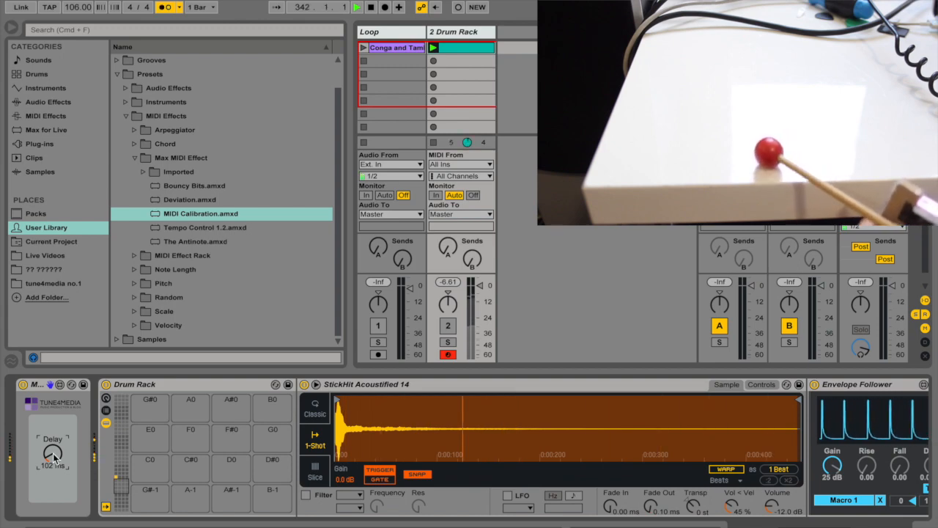